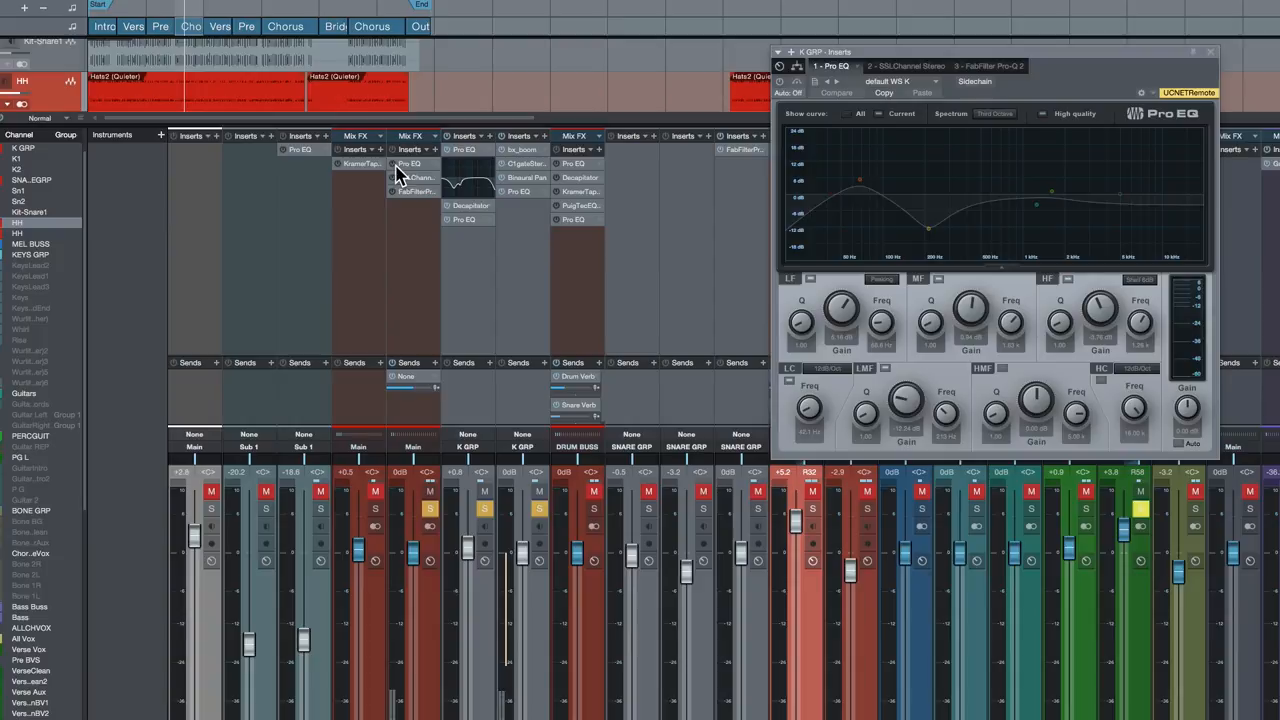
Step: Review the K GRP Pro EQ's low boost and low-mid cut against the spectrum, then close it
left_click(994, 113)
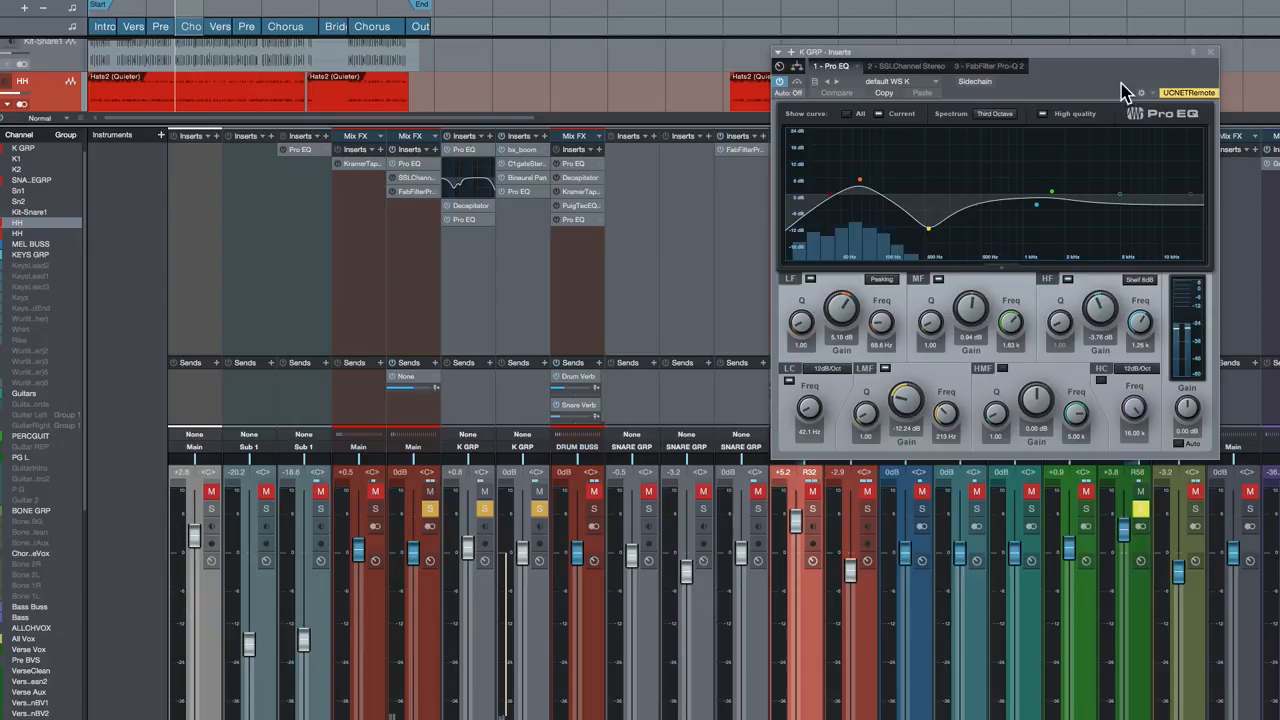
left_click(985, 66)
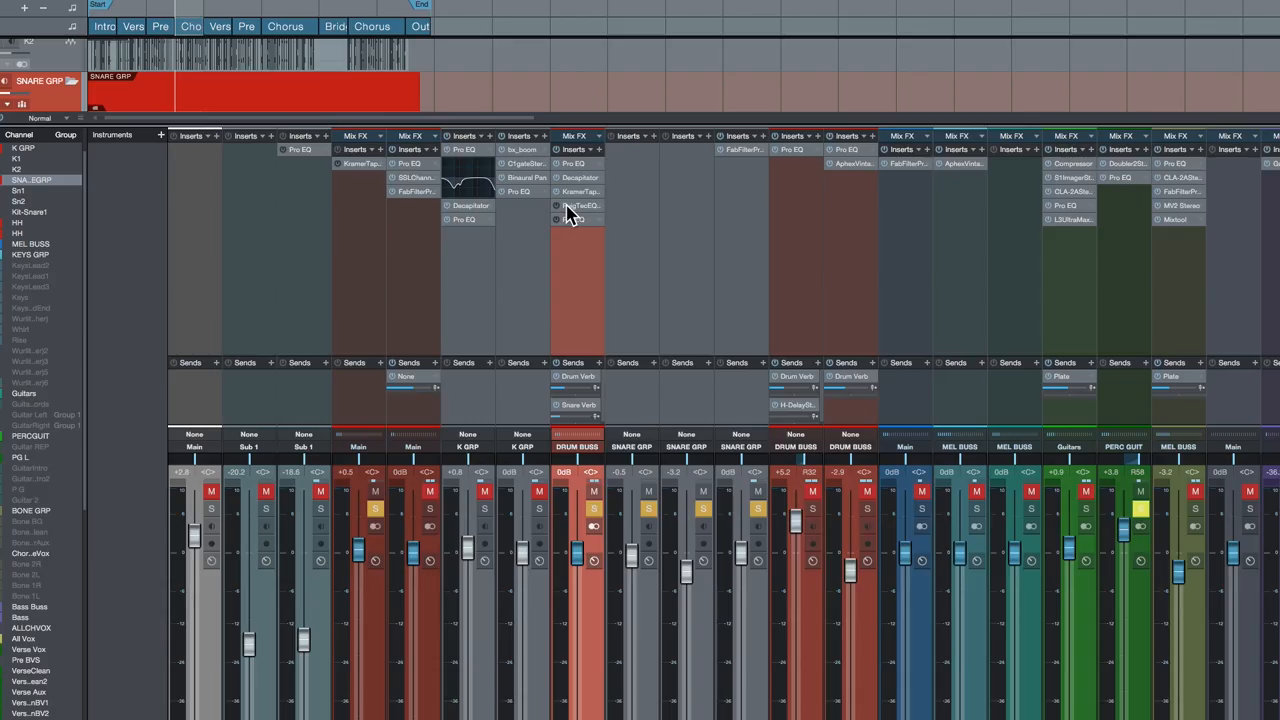
Step: Open the drum buss PuigTecEQ insert, then the final Pro EQ editor
left_click(580, 206)
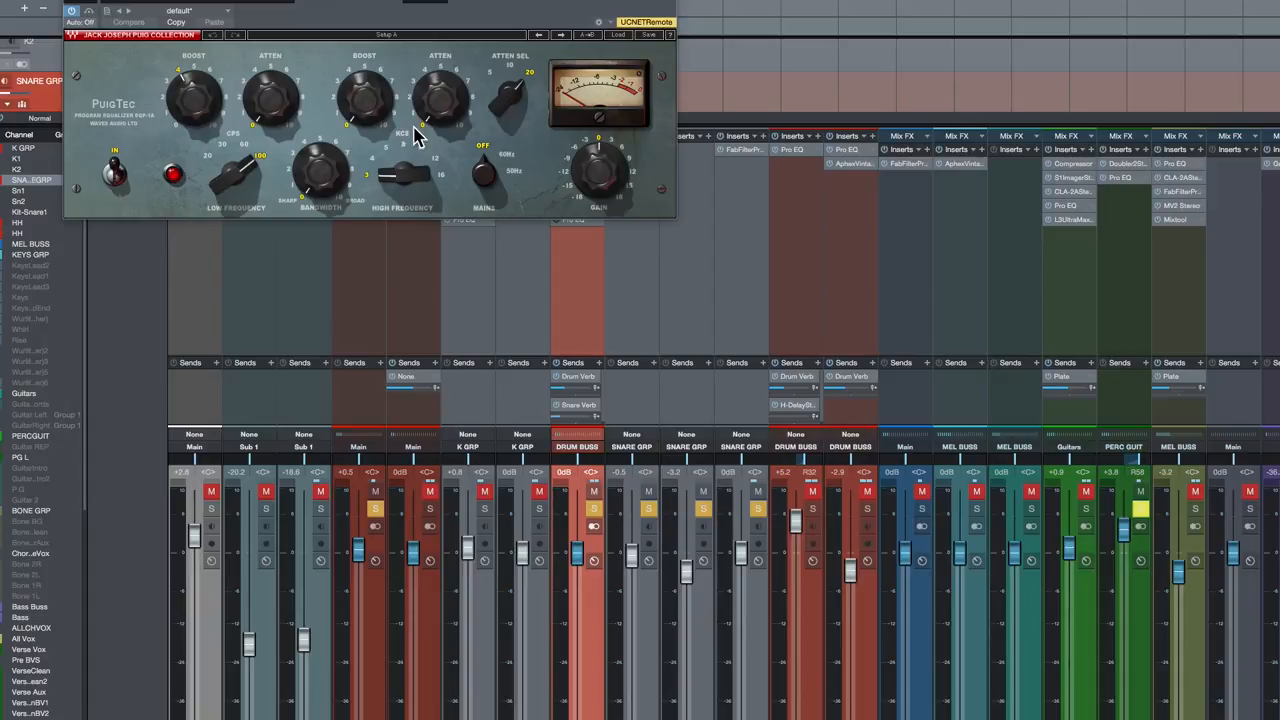
left_click(571, 219)
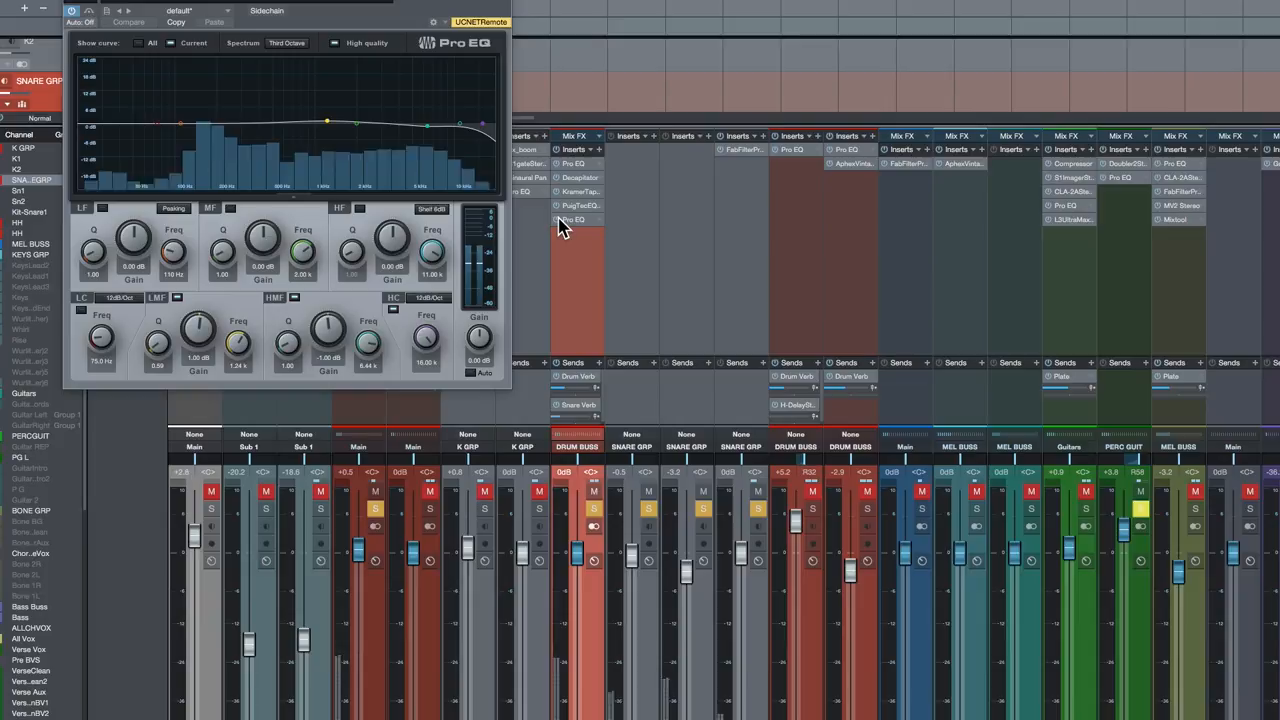